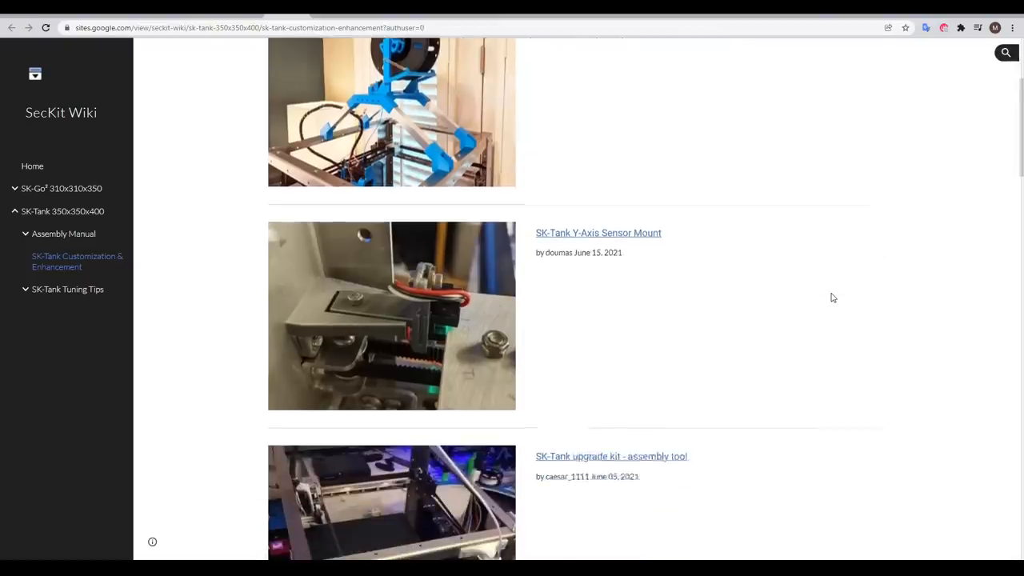
# Scroll the XY Plane chapter down through the Extruder Carriage parts, actions and exams.
pyautogui.scroll(-3)
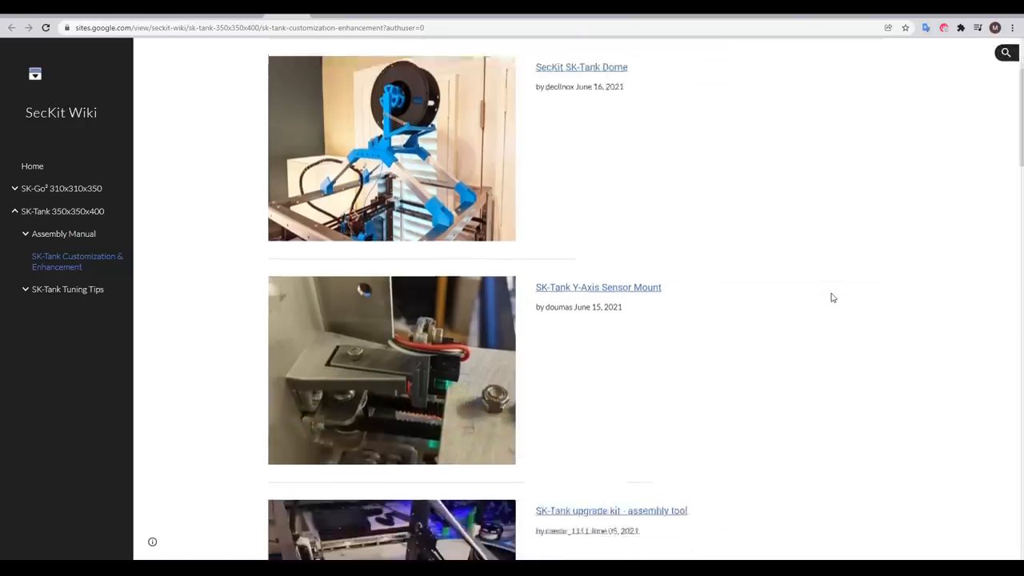
pyautogui.scroll(-3)
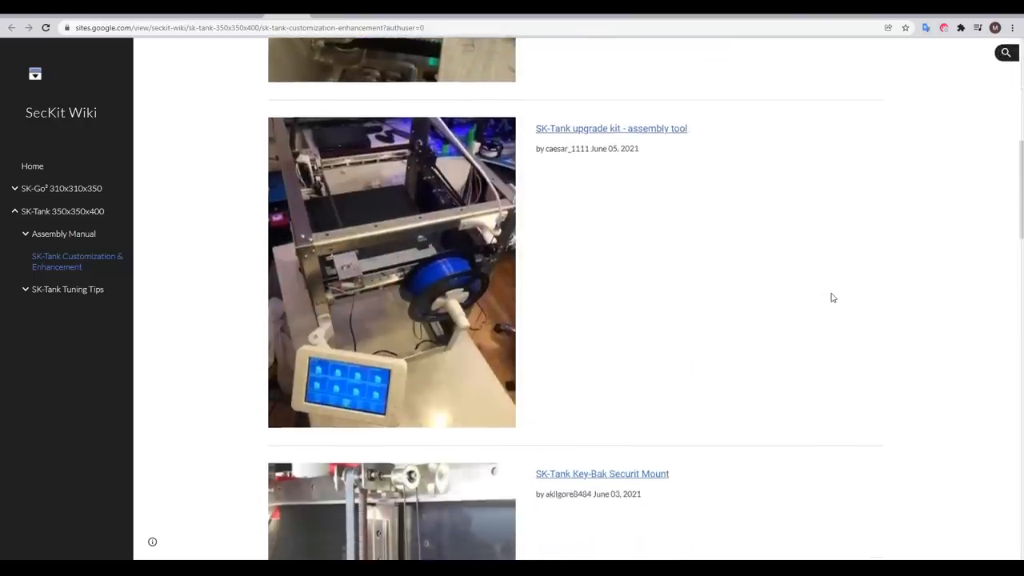
pyautogui.scroll(-3)
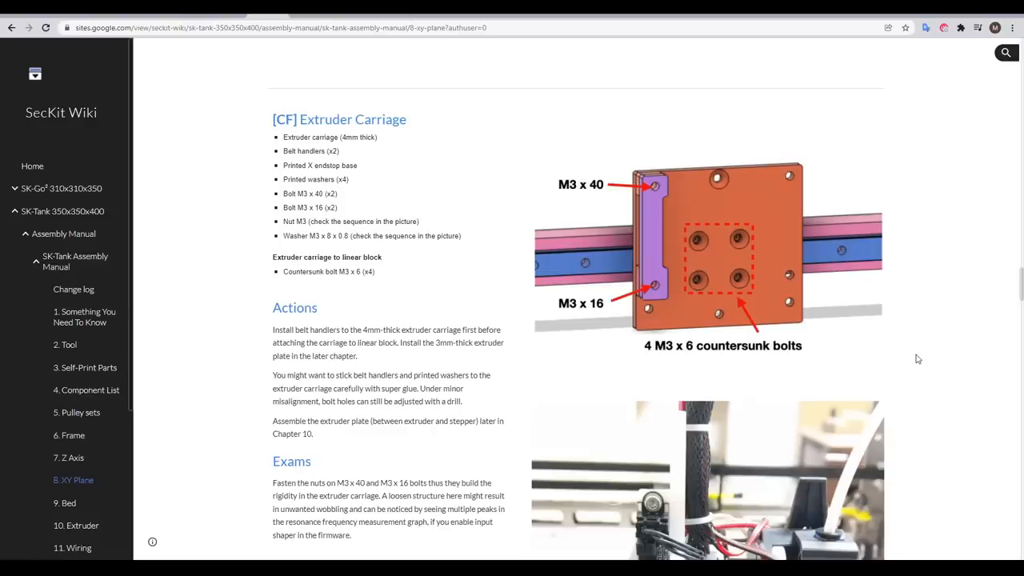
pyautogui.moveTo(298, 125)
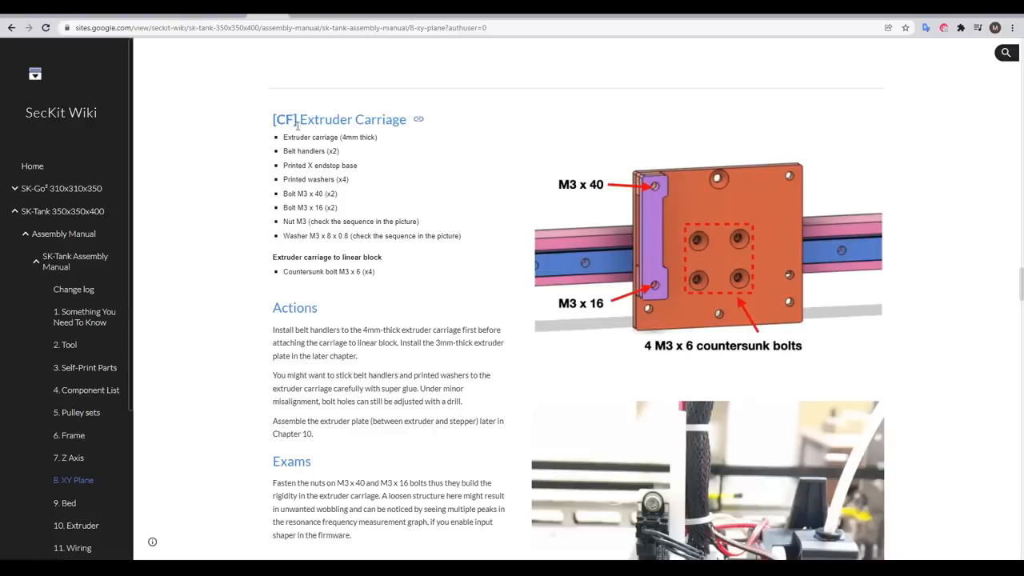
# Scroll down to the Left belt routing actions, exams and pulley diagram.
pyautogui.scroll(-3)
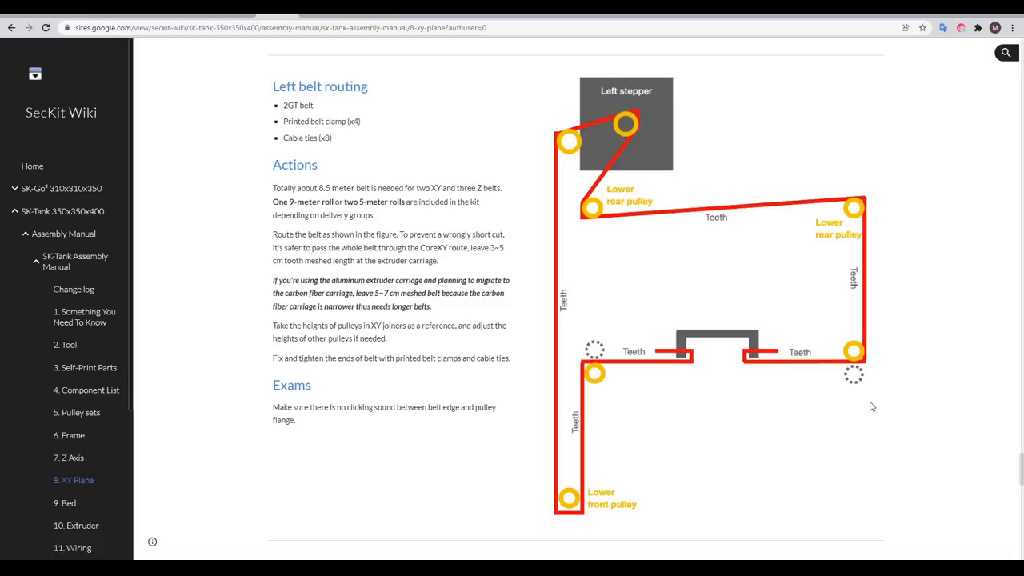
pyautogui.moveTo(886, 435)
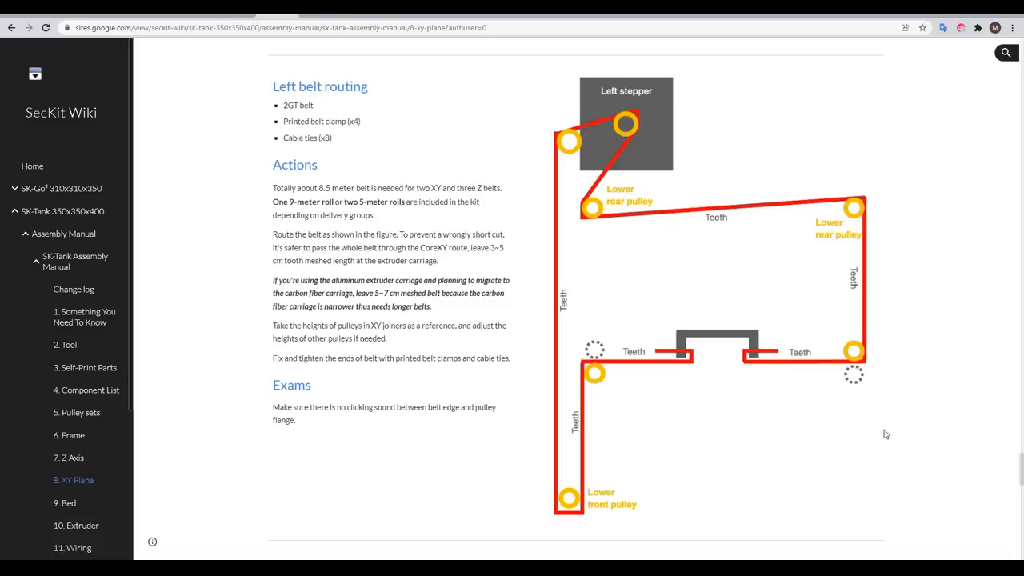
# Scroll past the Right belt routing section toward the SK-Tank Tuning Tips list.
pyautogui.scroll(-3)
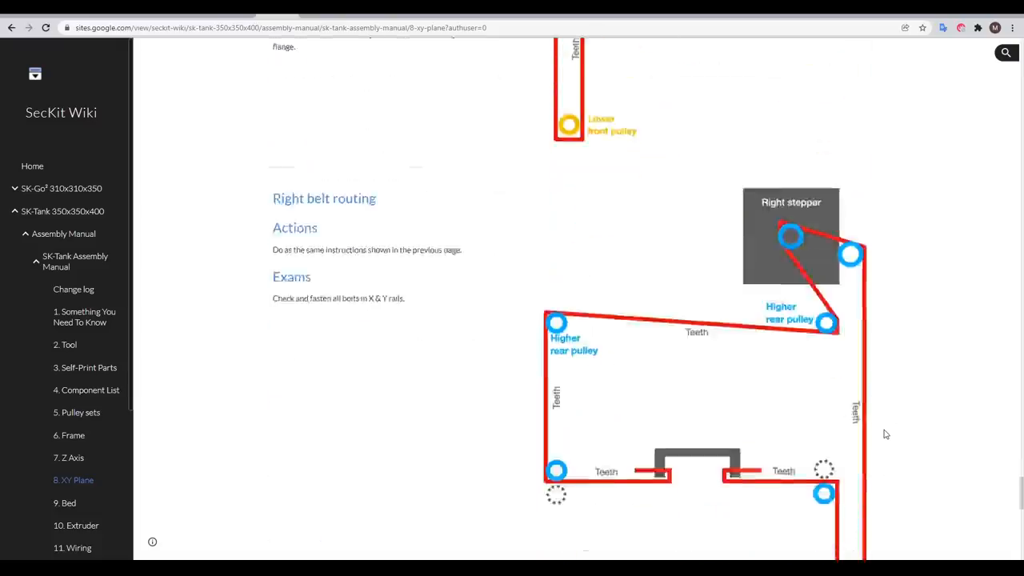
pyautogui.scroll(-3)
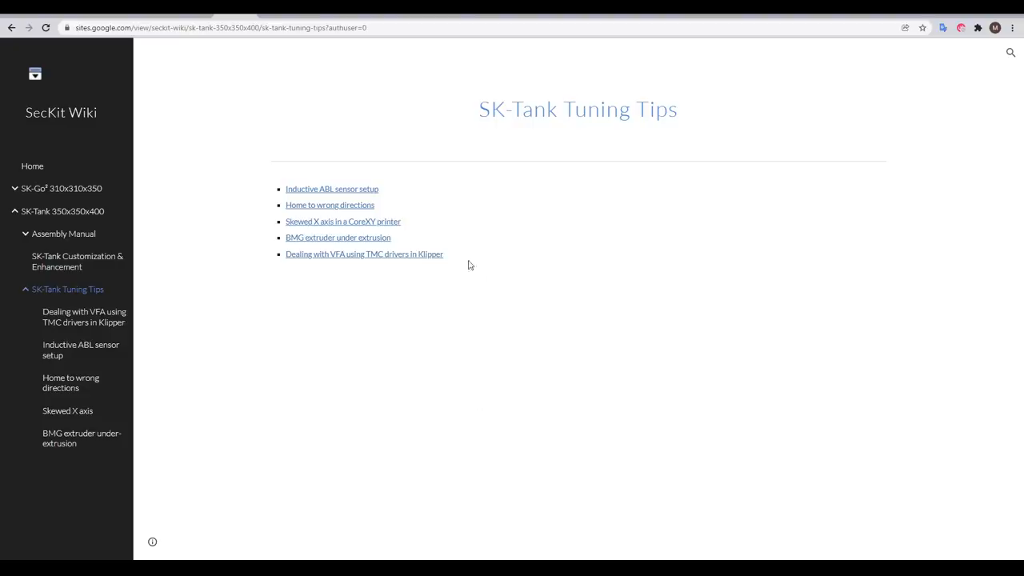
# Navigate to chapter 9, Bed, covering the silicone rubber heater attachment steps.
pyautogui.click(342, 221)
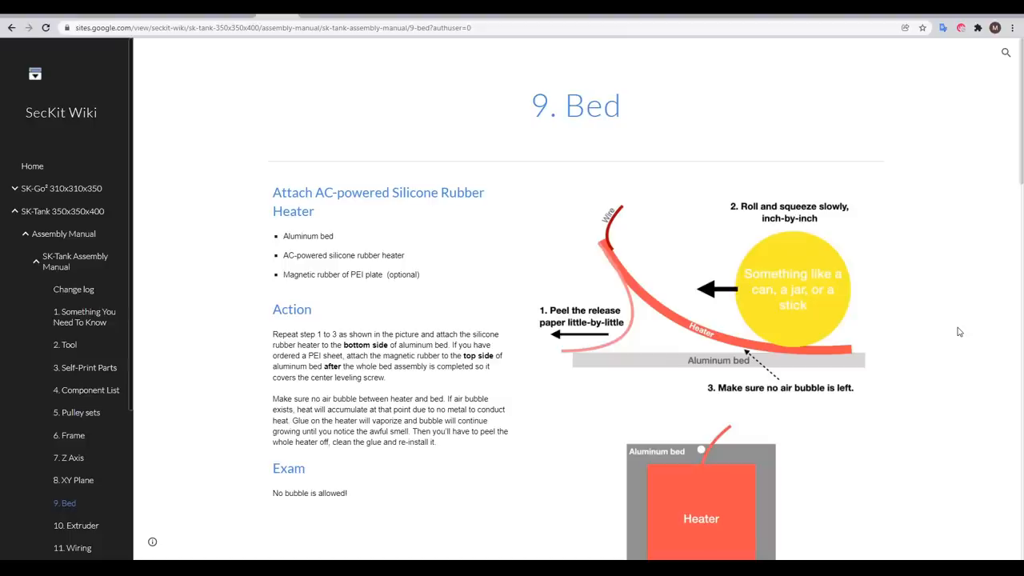
# Scroll the Bed chapter down to the Connect Thermal Fuse actions, exams and photos.
pyautogui.scroll(-3)
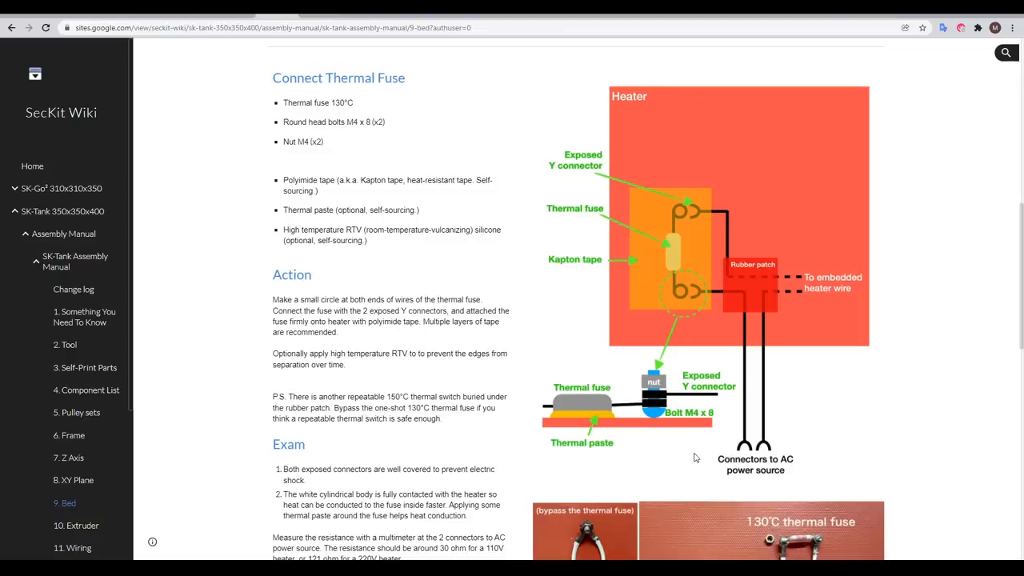
pyautogui.scroll(-3)
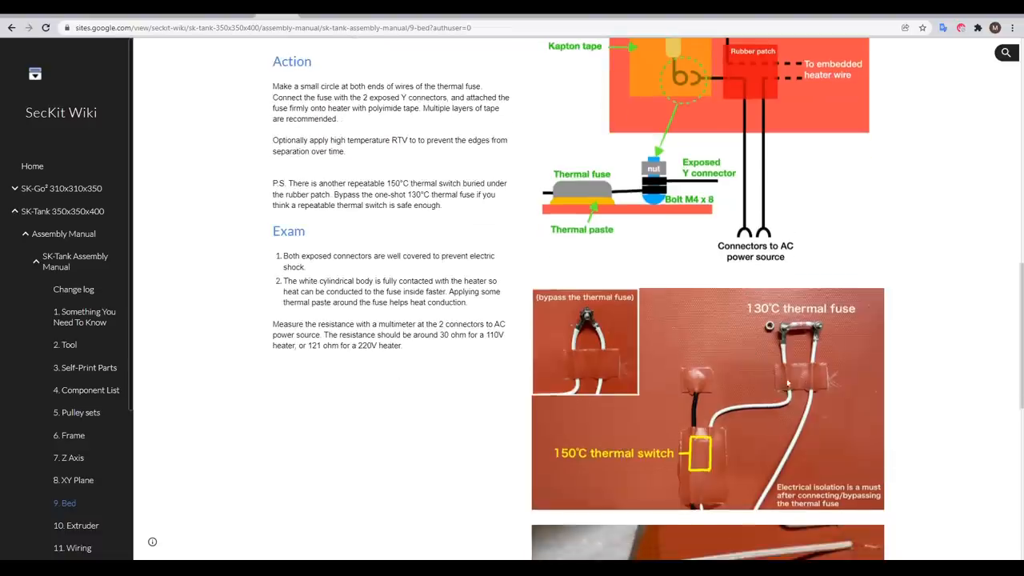